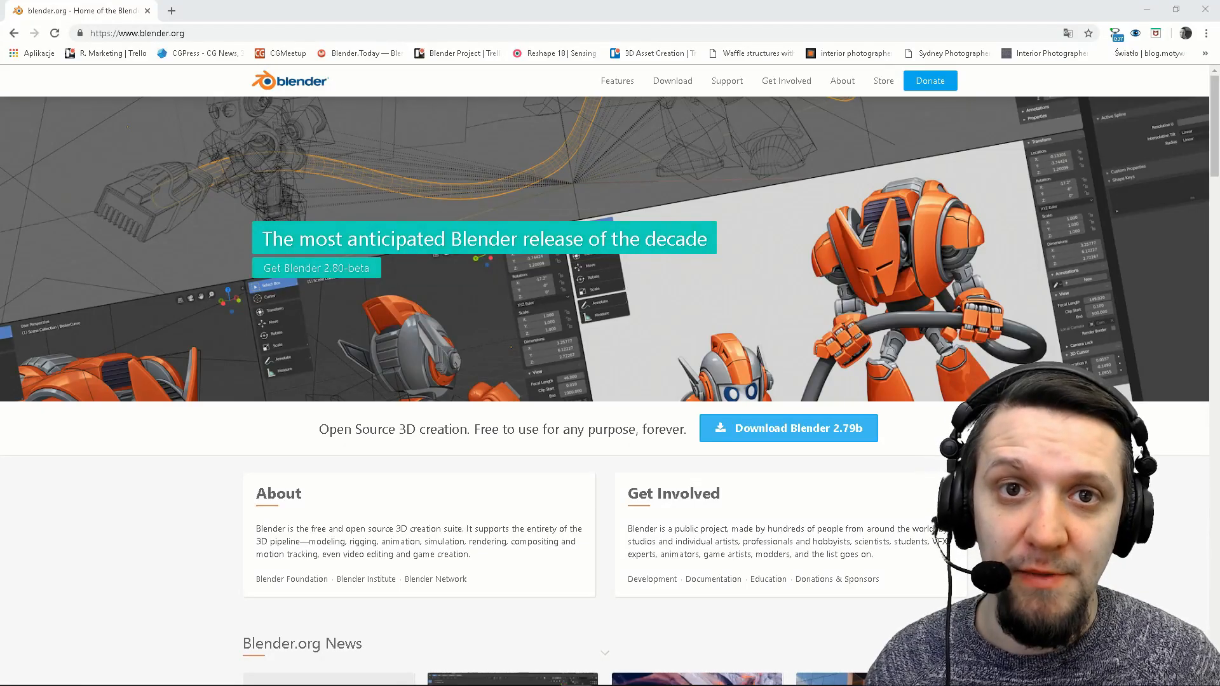
# Step: Bring the Blender window with the default cube scene in front of Chrome
pyautogui.click(317, 267)
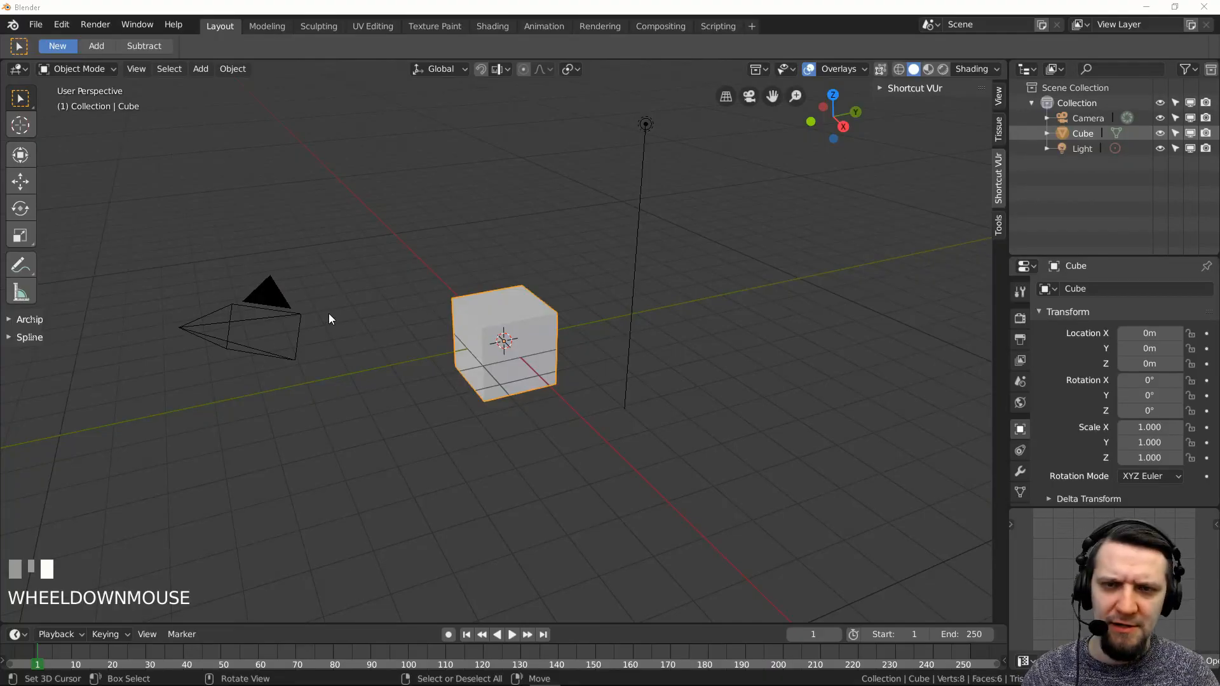
# Step: Switch workspaces to display the cube's material node tree with straight links
pyautogui.click(660, 26)
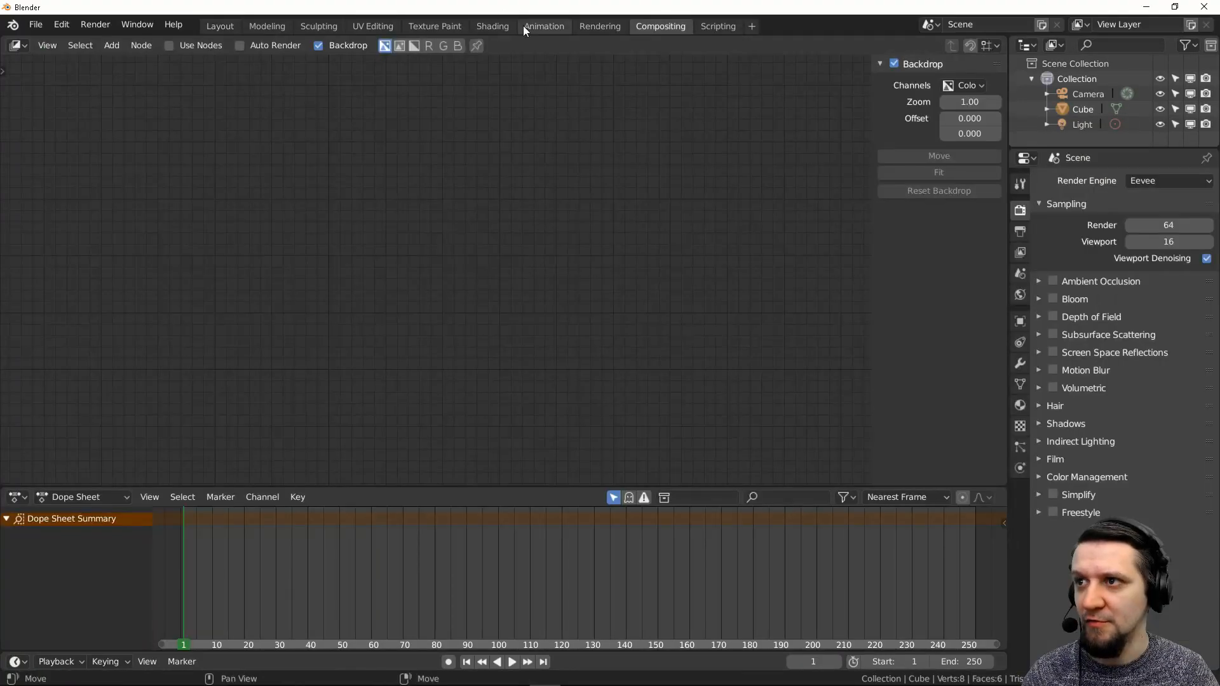
pyautogui.click(493, 26)
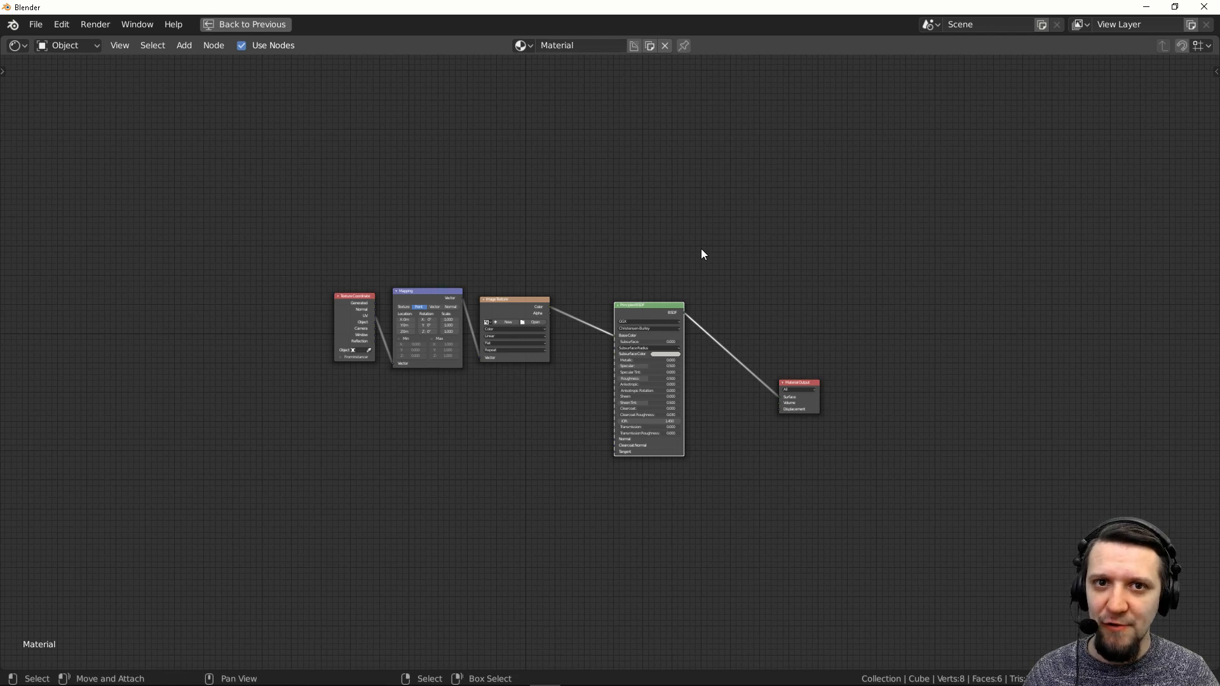
pyautogui.moveTo(36, 24)
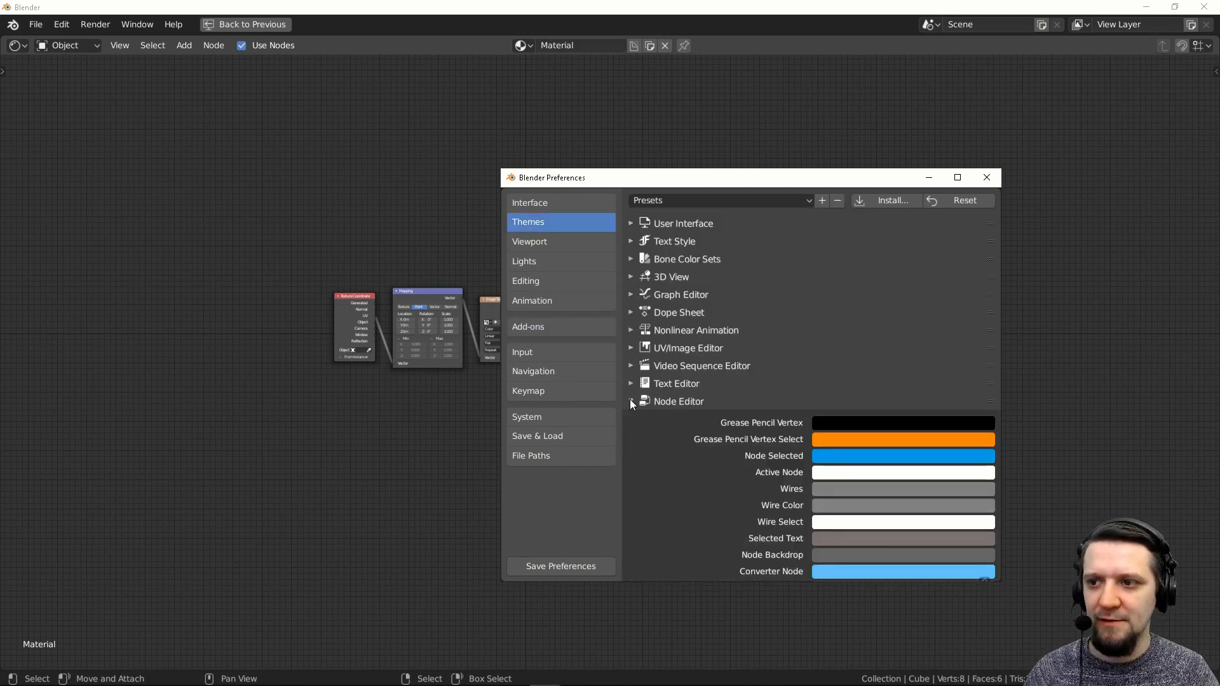
# Step: Scroll the Node Editor theme settings down to Noodle Curving, currently 0
pyautogui.scroll(-3)
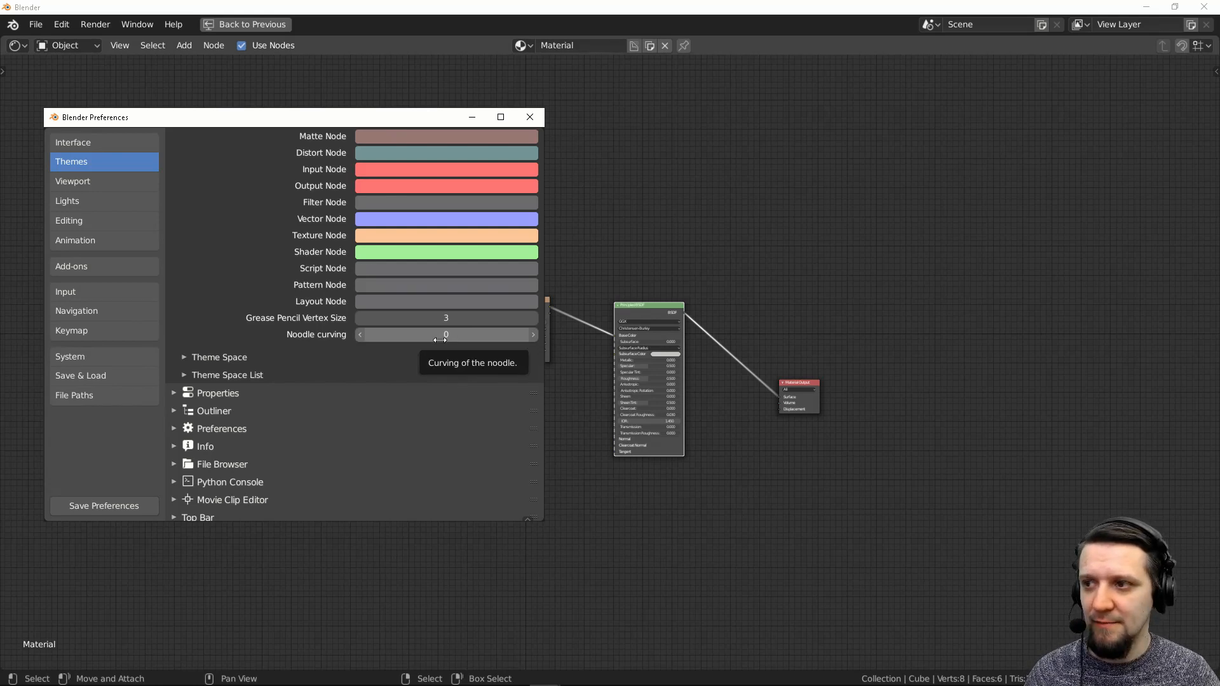
# Step: Drag Noodle Curving up to 10, settle on 5, and close Preferences
pyautogui.moveTo(446, 333); pyautogui.dragTo(530, 334)
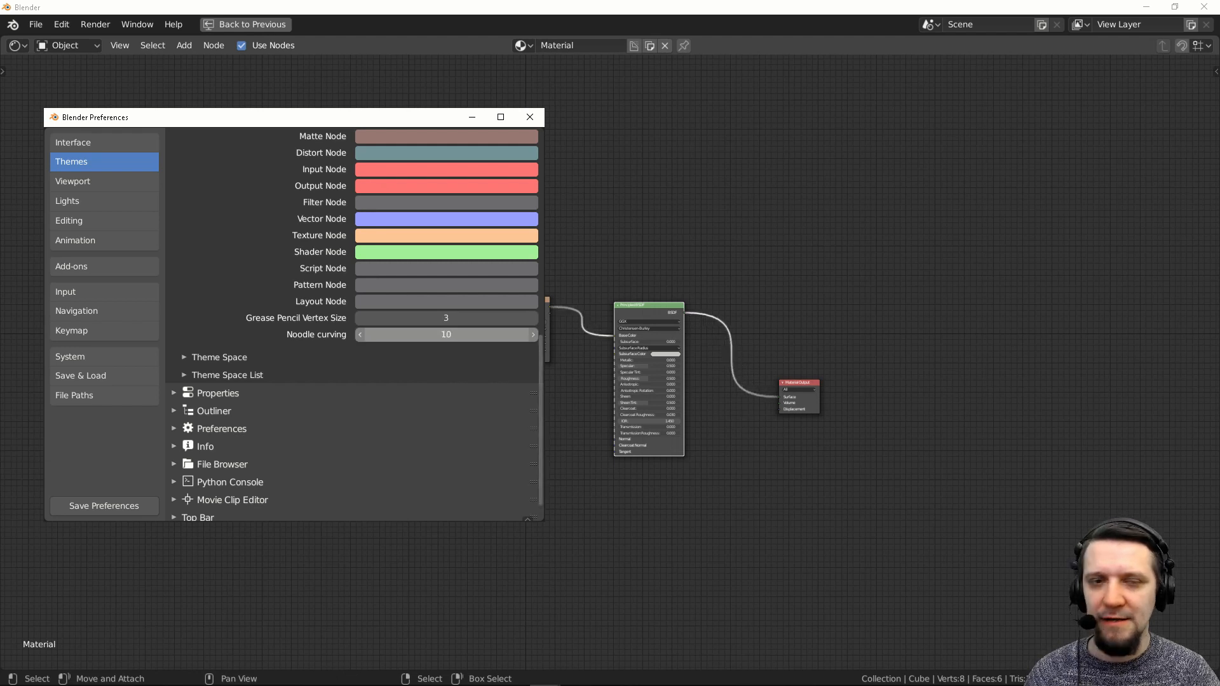
pyautogui.click(446, 334)
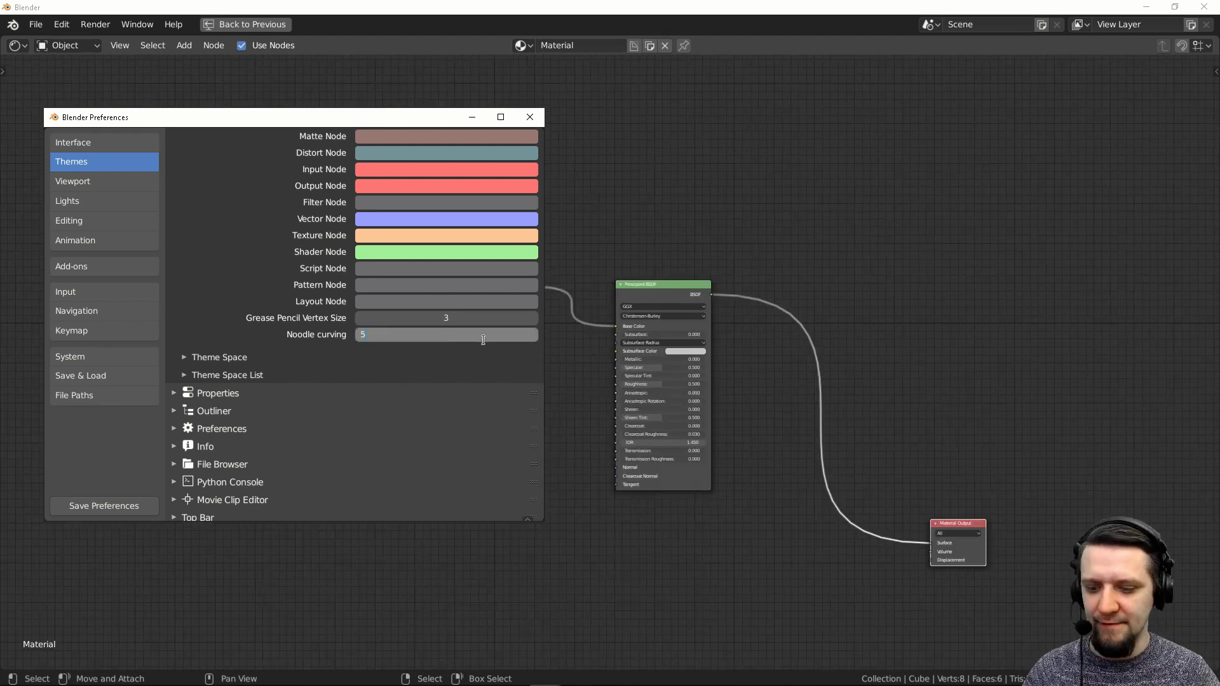
pyautogui.click(529, 117)
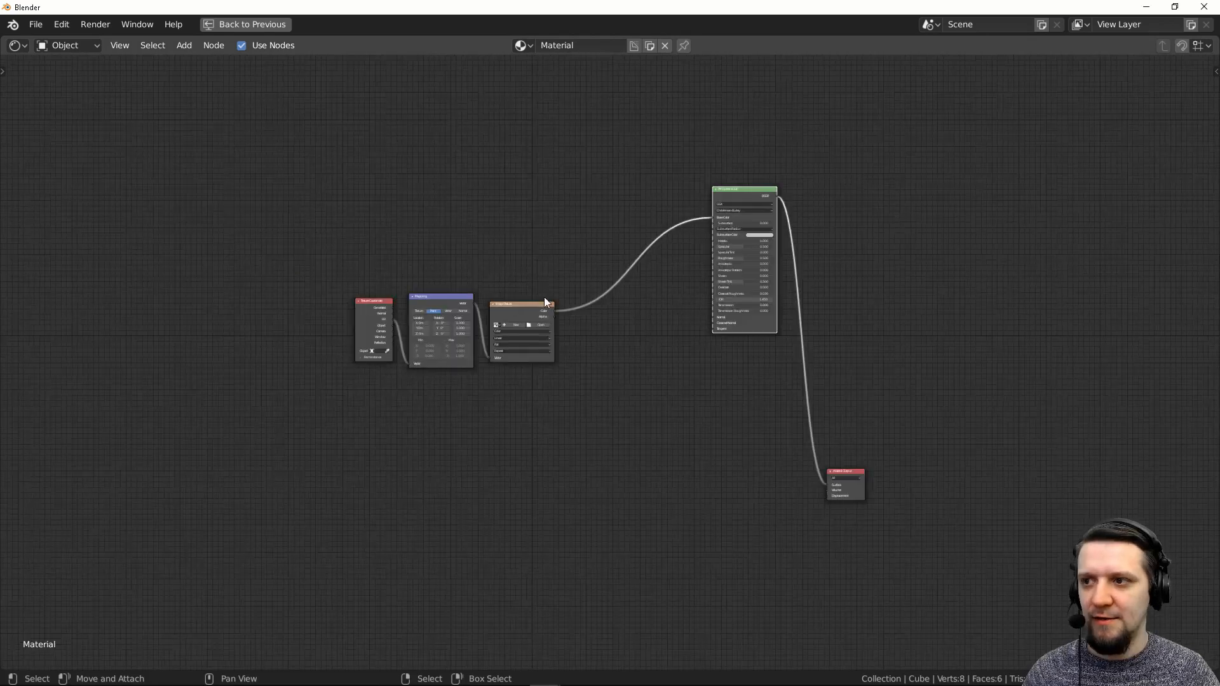